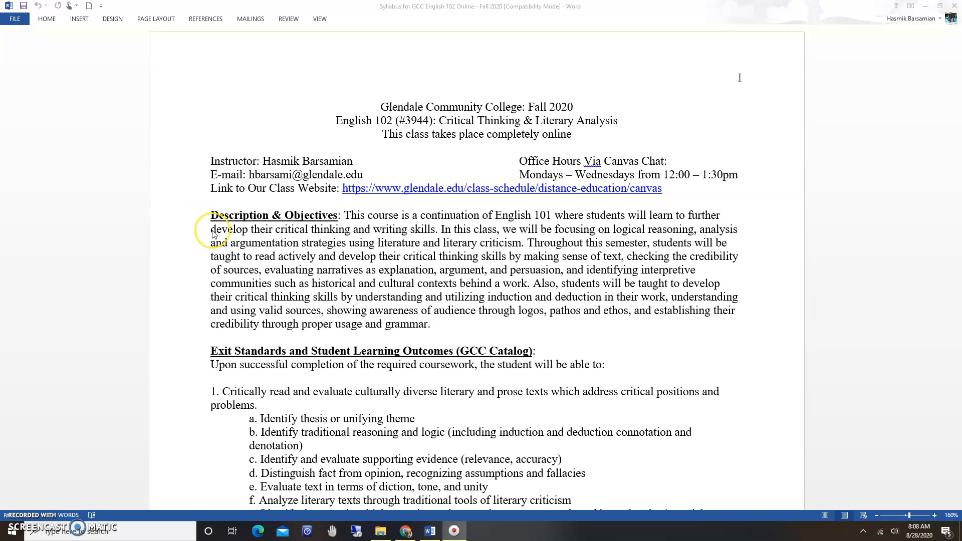
mouse_move(487, 189)
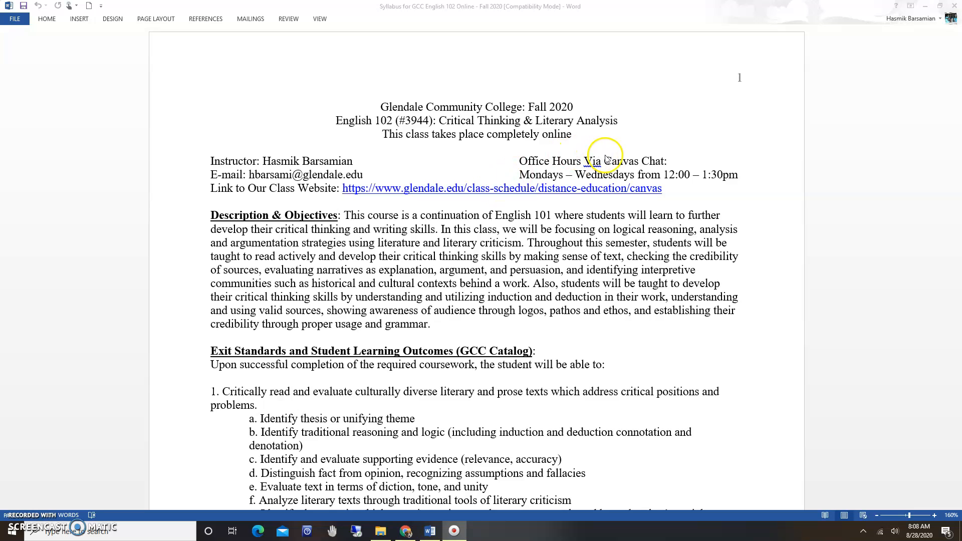
mouse_move(604, 161)
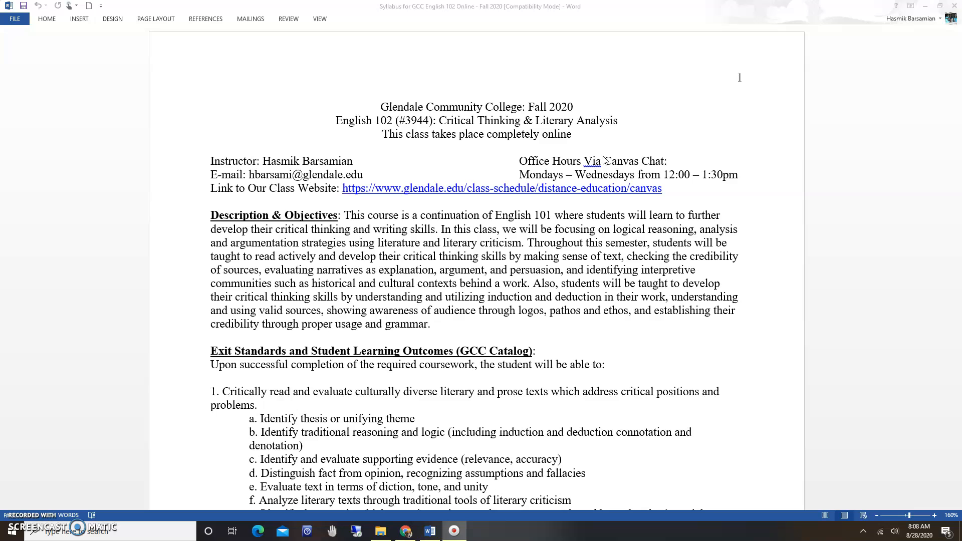
mouse_move(590, 147)
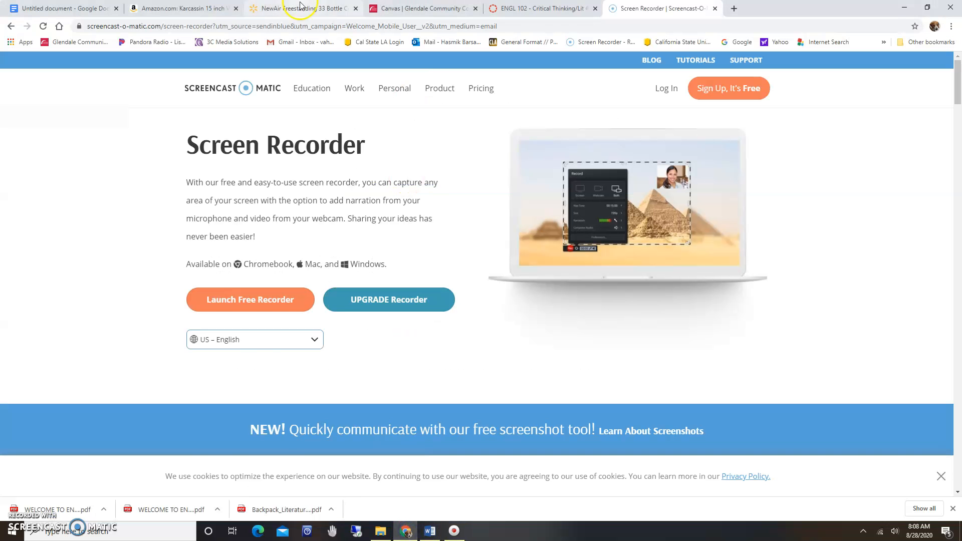
Switch to the Canvas course tab and open the ENGL 102 Chat page
left_click(542, 8)
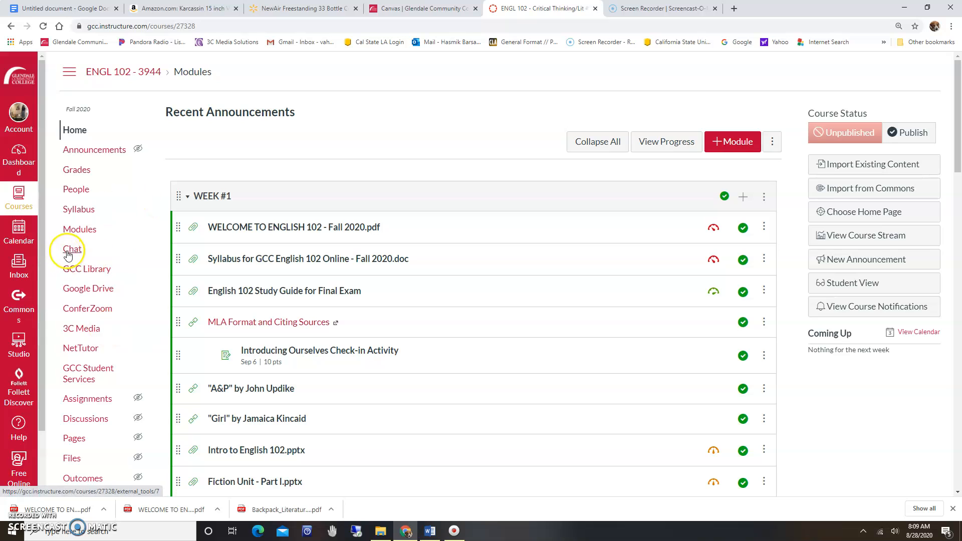
left_click(72, 248)
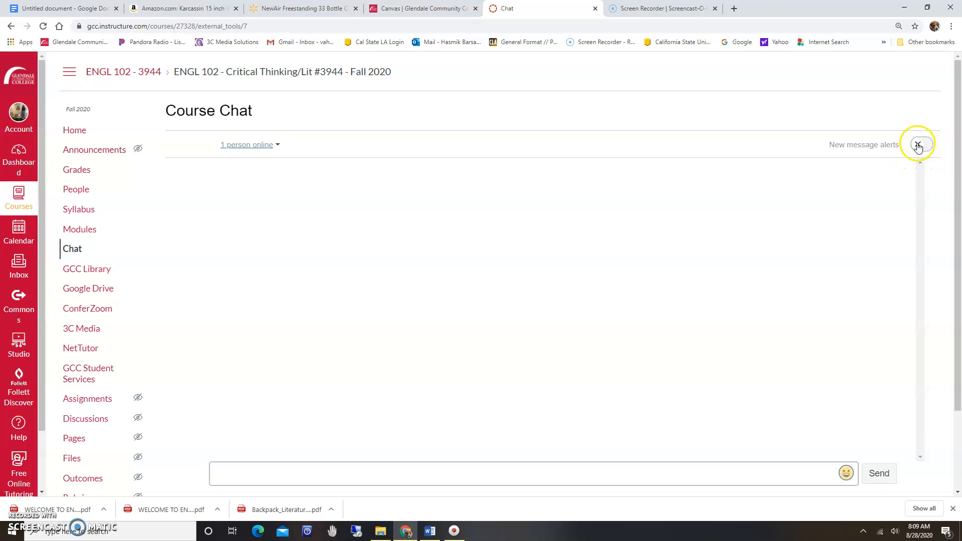
Turn on new message alerts, then post and delete a 'Hi everyone!' test message
left_click(918, 145)
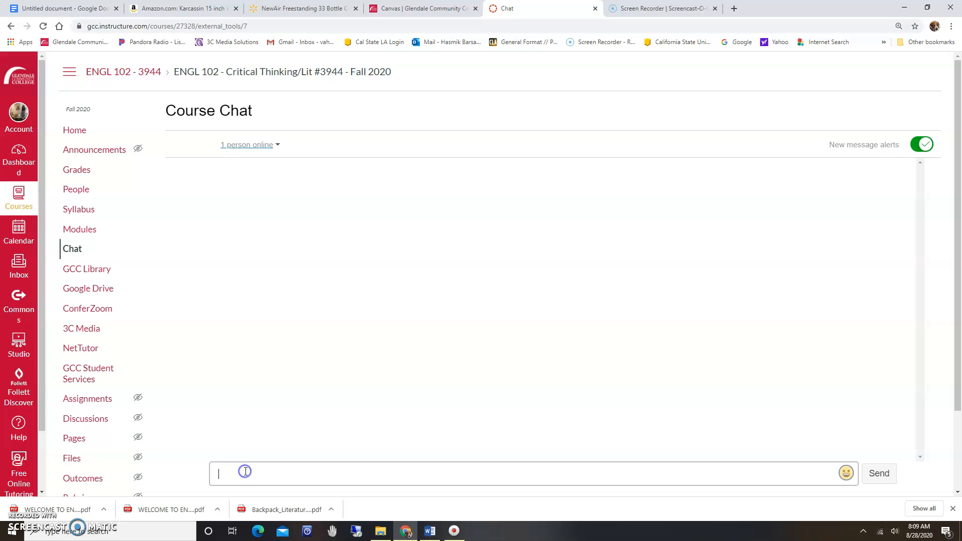
type("Hi e")
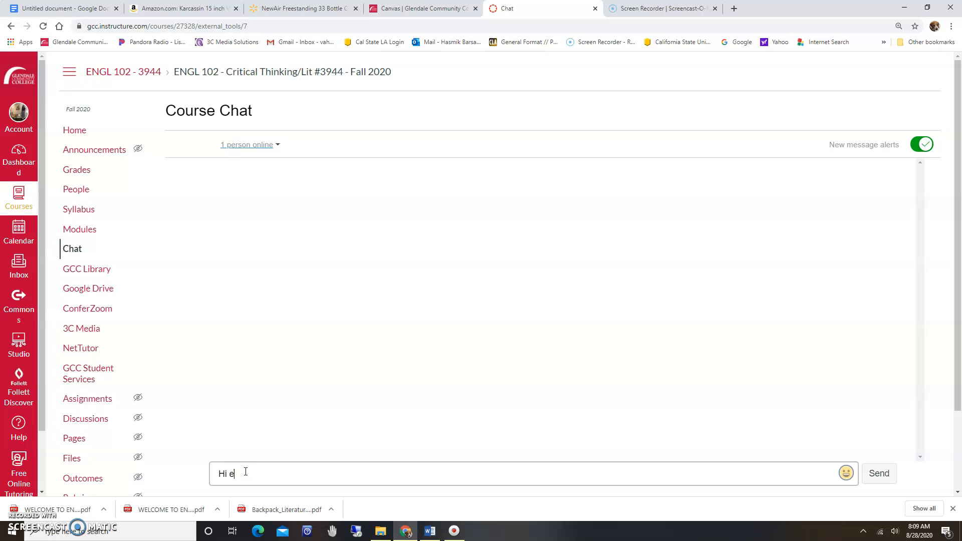
left_click(878, 473)
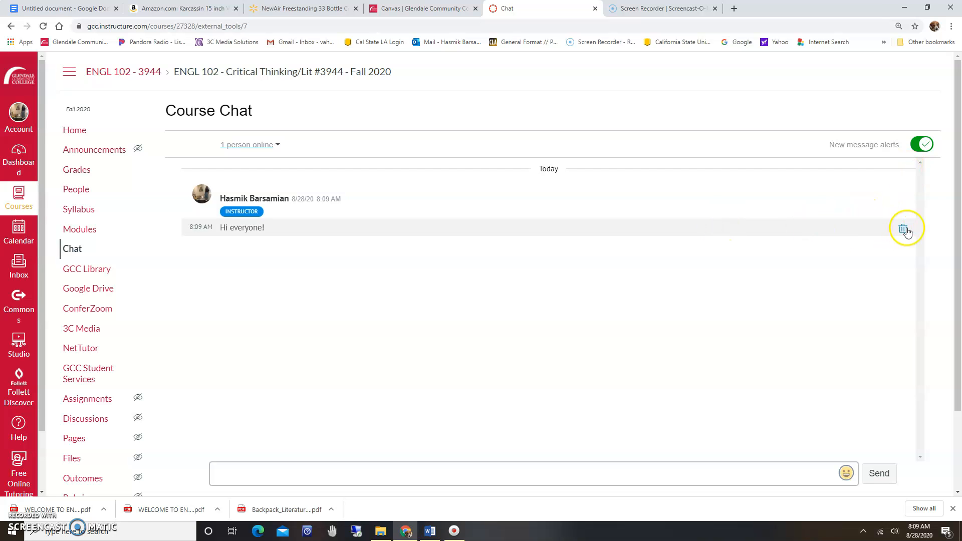
left_click(902, 228)
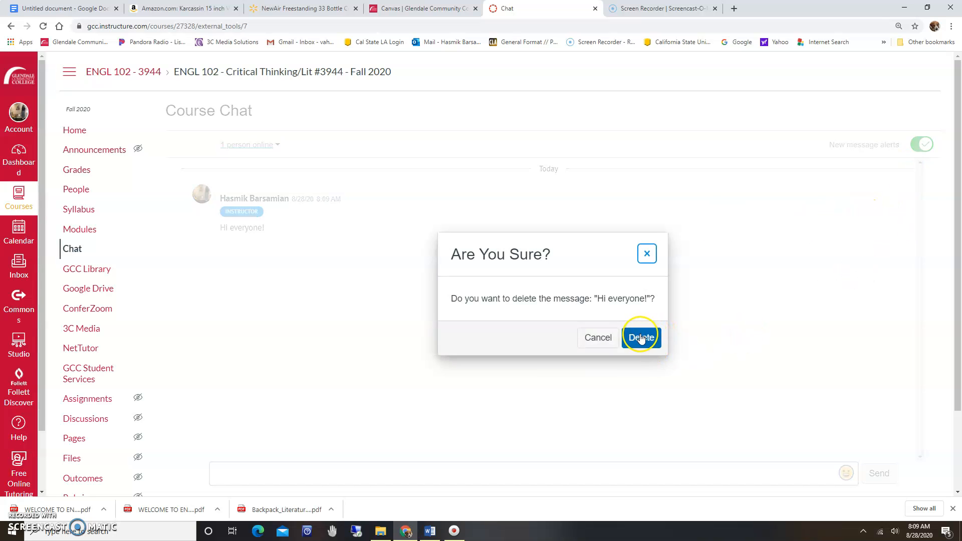
left_click(640, 337)
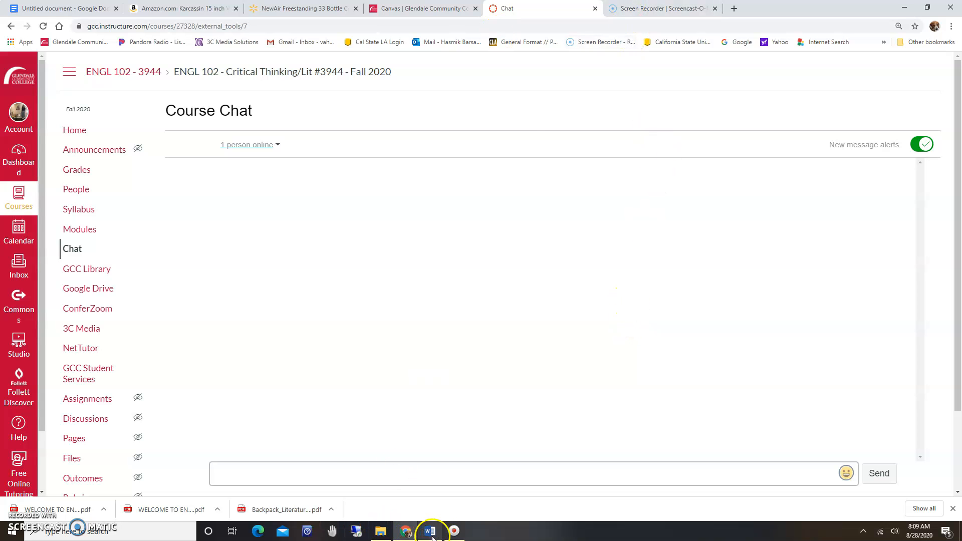
Return to the Word syllabus, showing its header, Canvas Chat office hours and course objectives
left_click(430, 531)
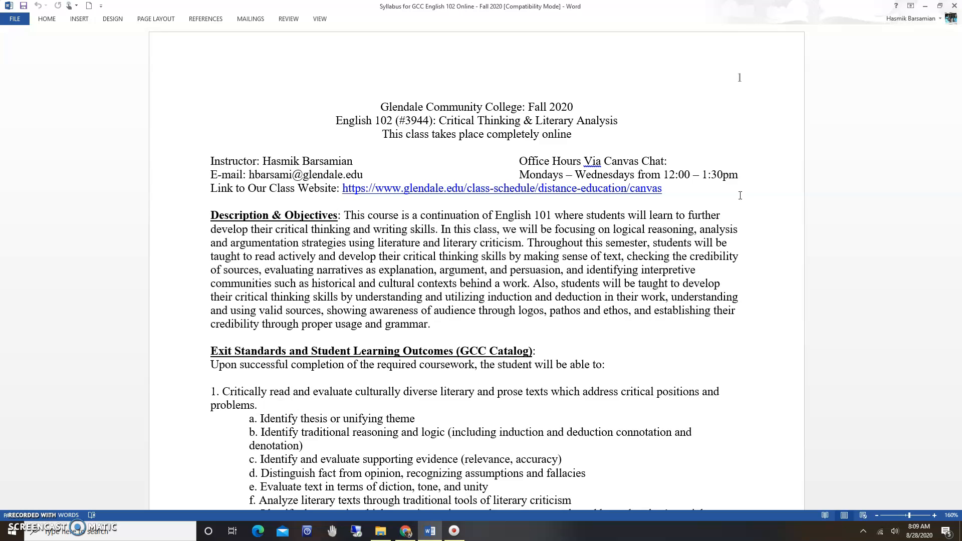
left_click(380, 107)
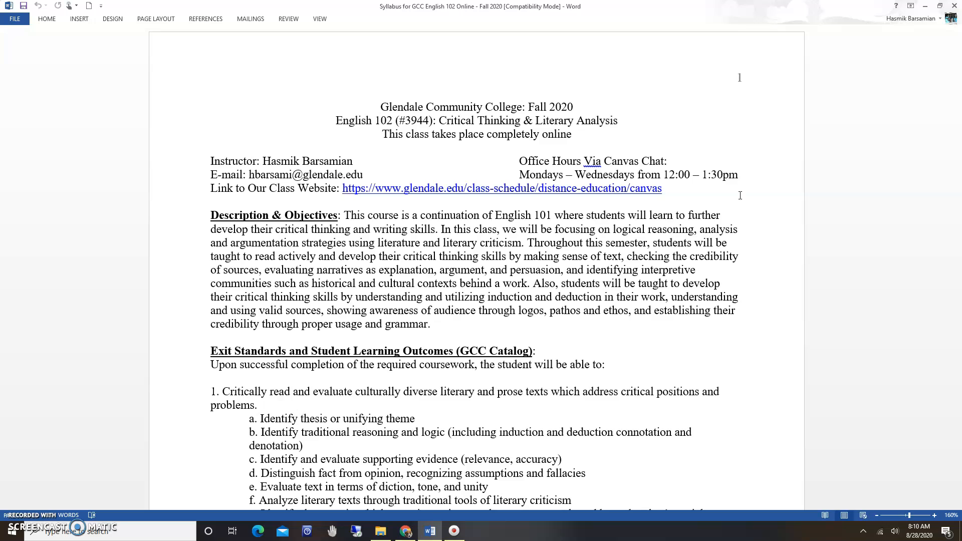
left_click(380, 106)
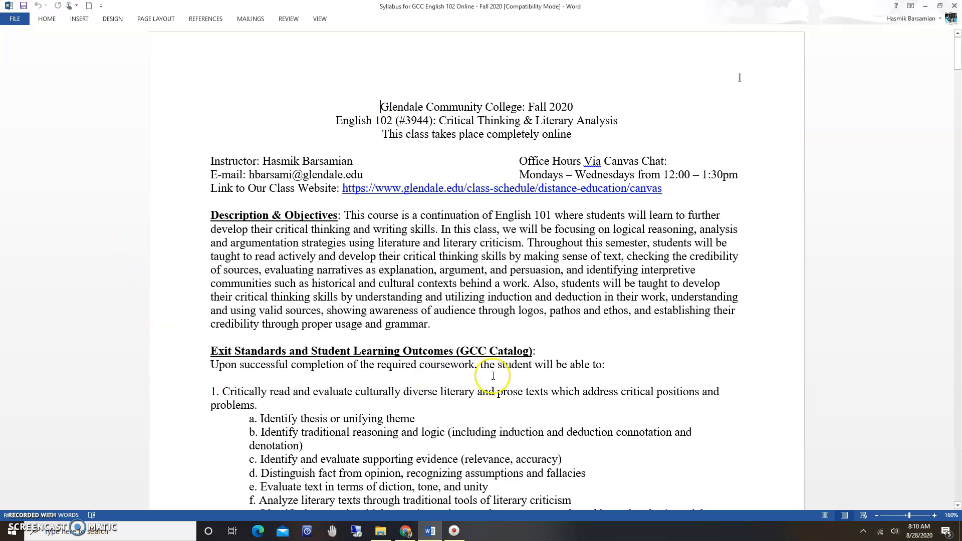
mouse_move(589, 352)
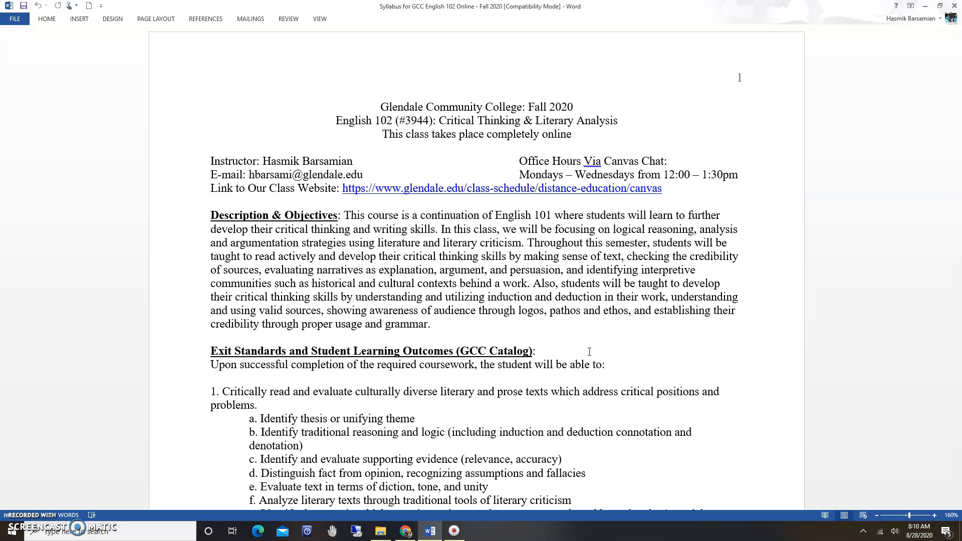
left_click(379, 107)
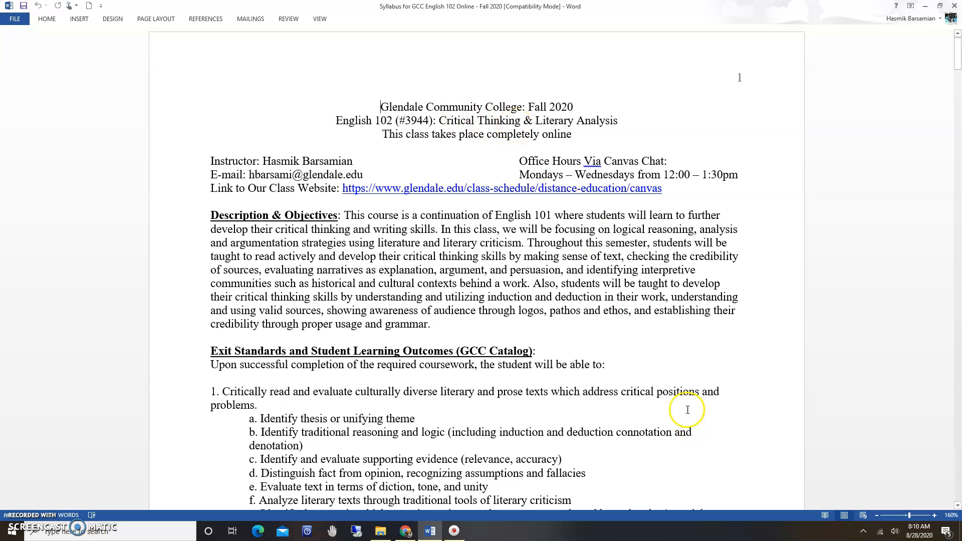
mouse_move(670, 341)
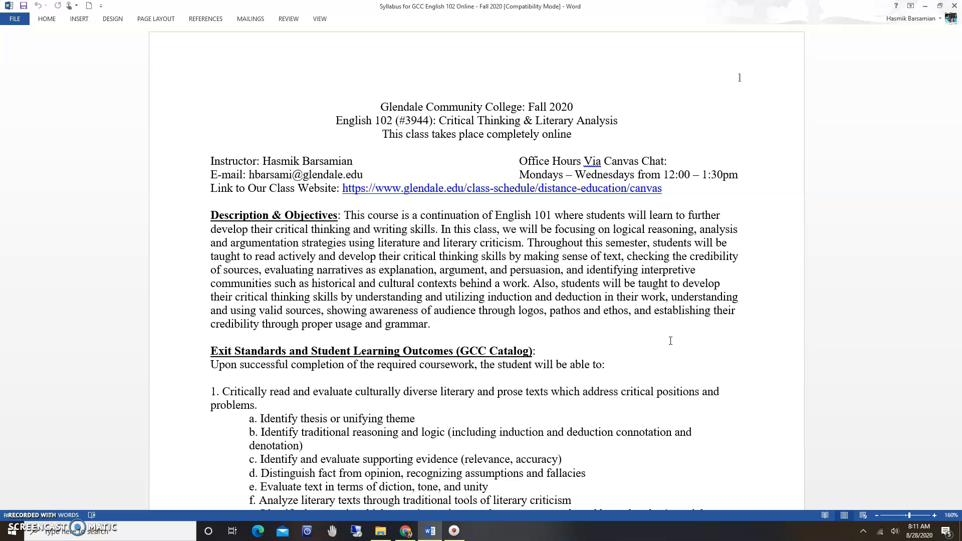
left_click(380, 107)
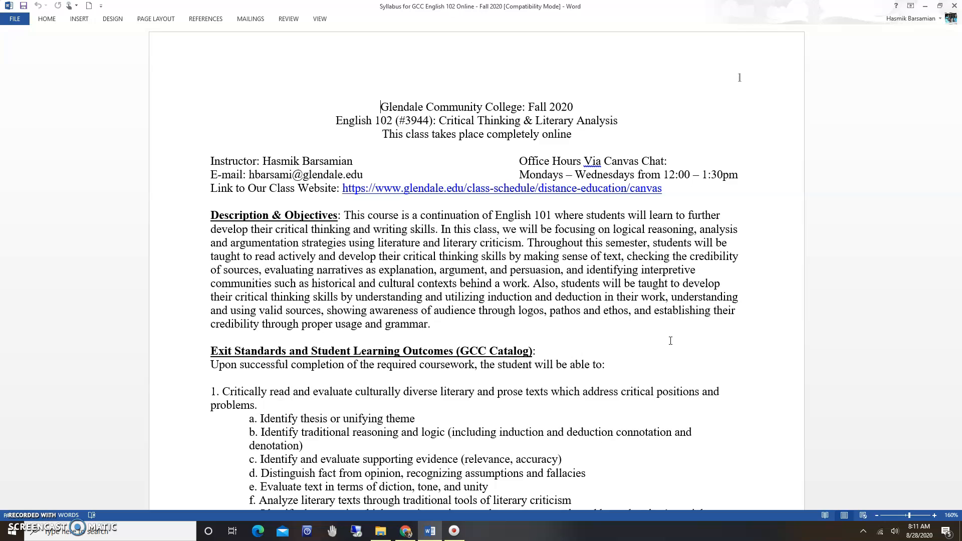
mouse_move(665, 341)
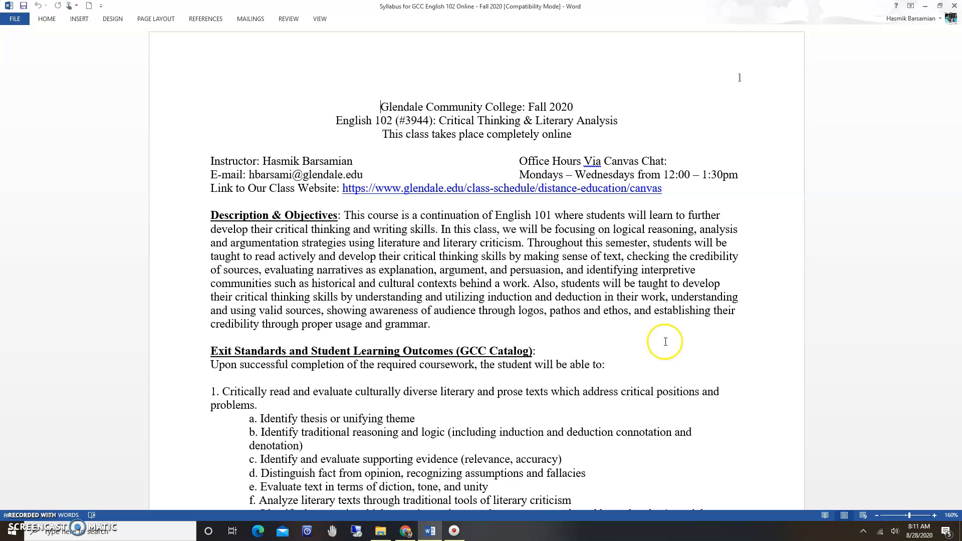
scroll("down", 3)
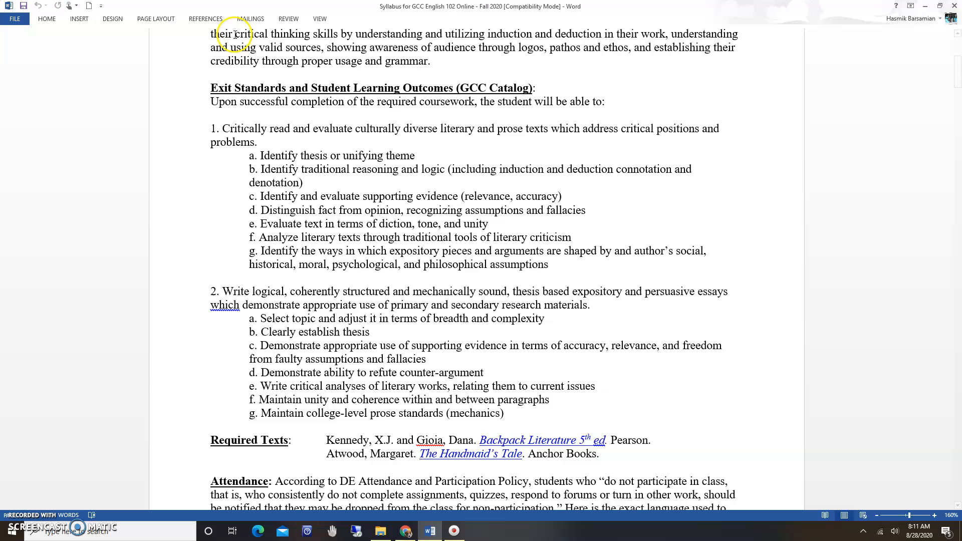
mouse_move(316, 270)
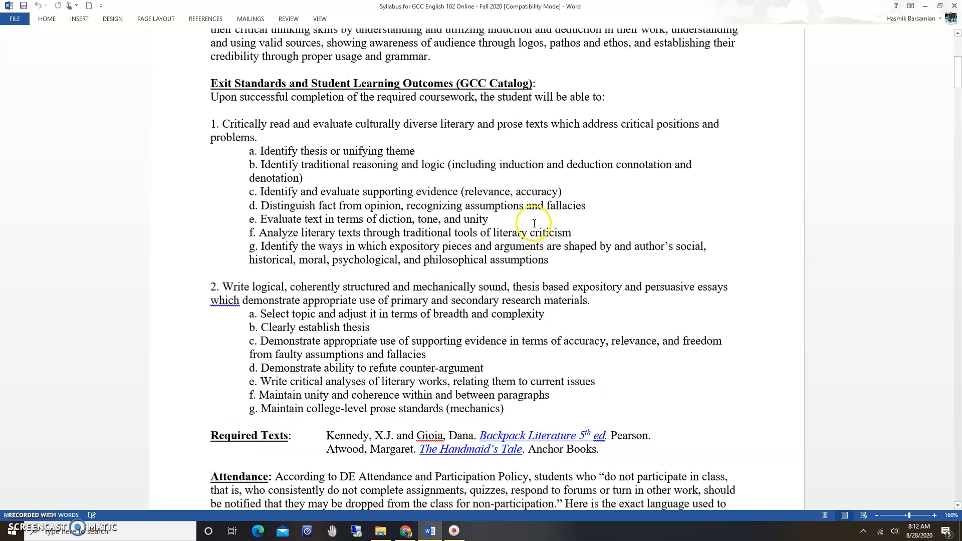
scroll("down", 3)
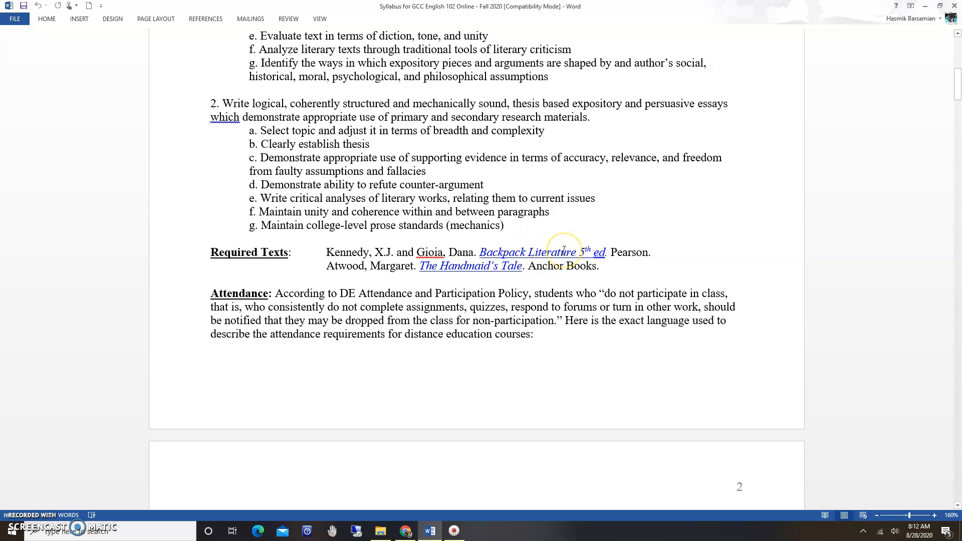
mouse_move(652, 257)
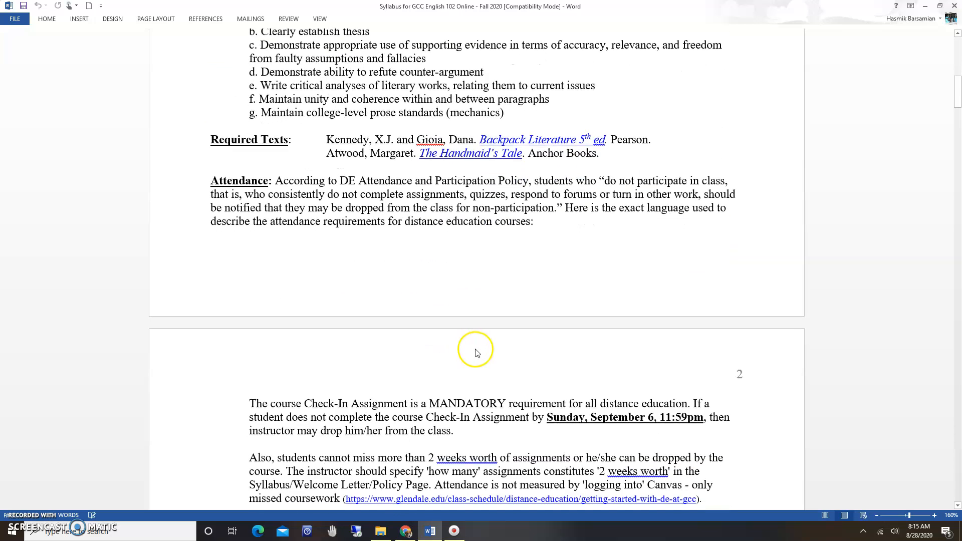
scroll("down", 3)
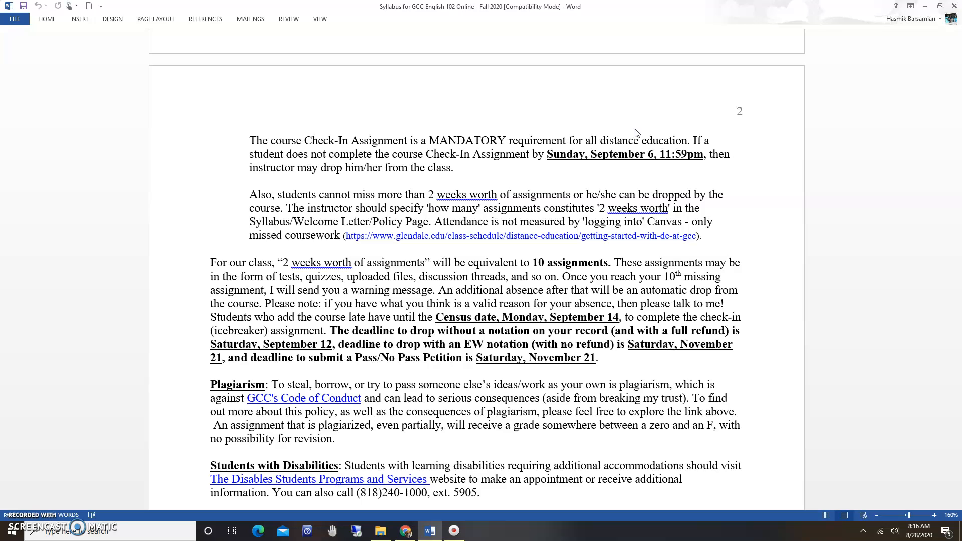
mouse_move(557, 165)
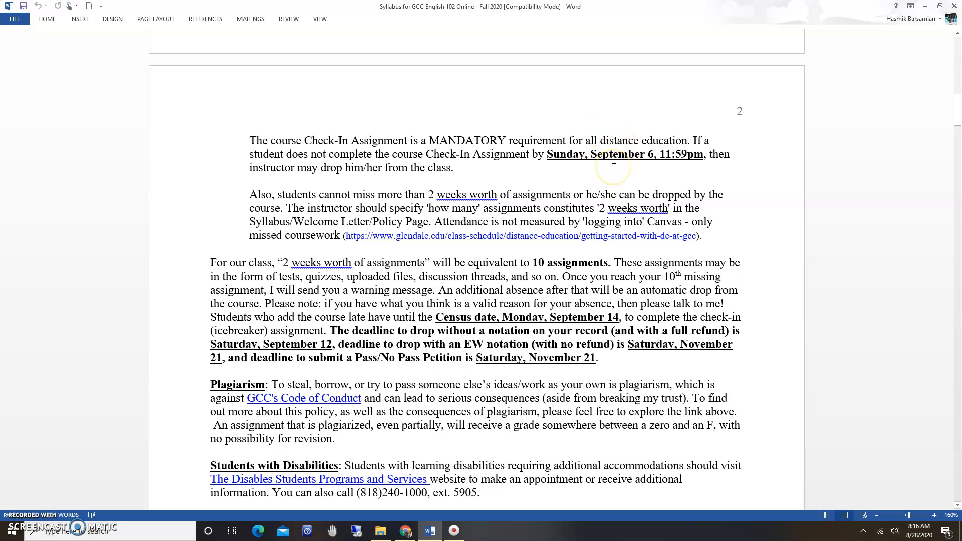
mouse_move(620, 160)
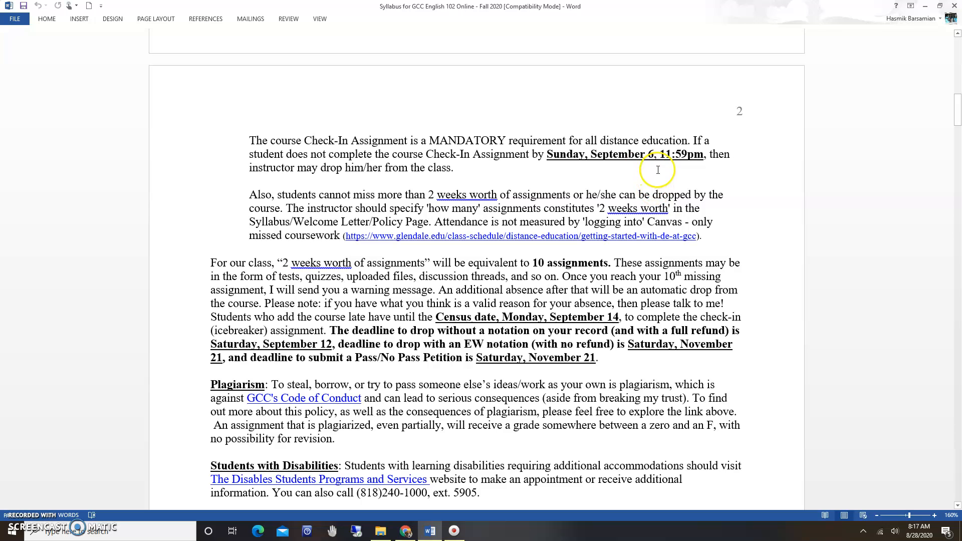
mouse_move(544, 303)
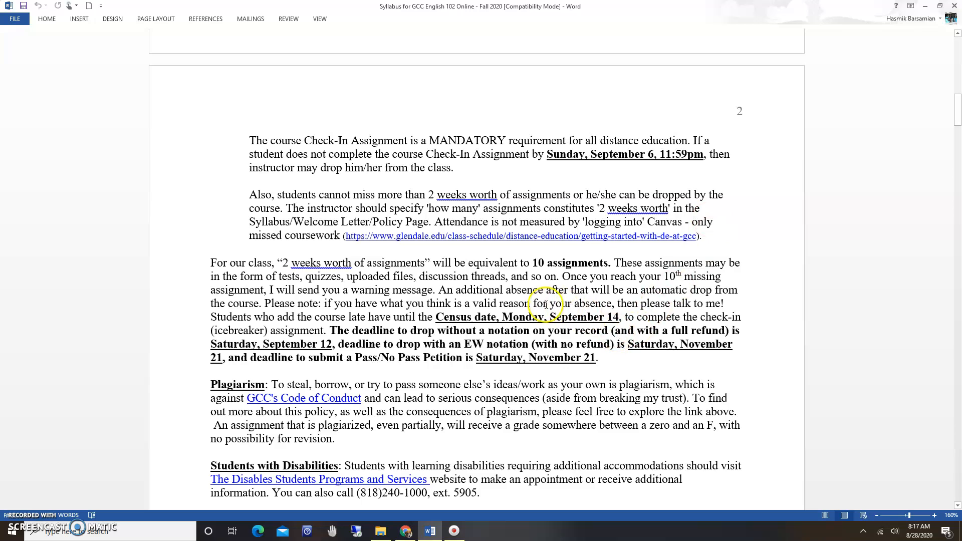
mouse_move(564, 338)
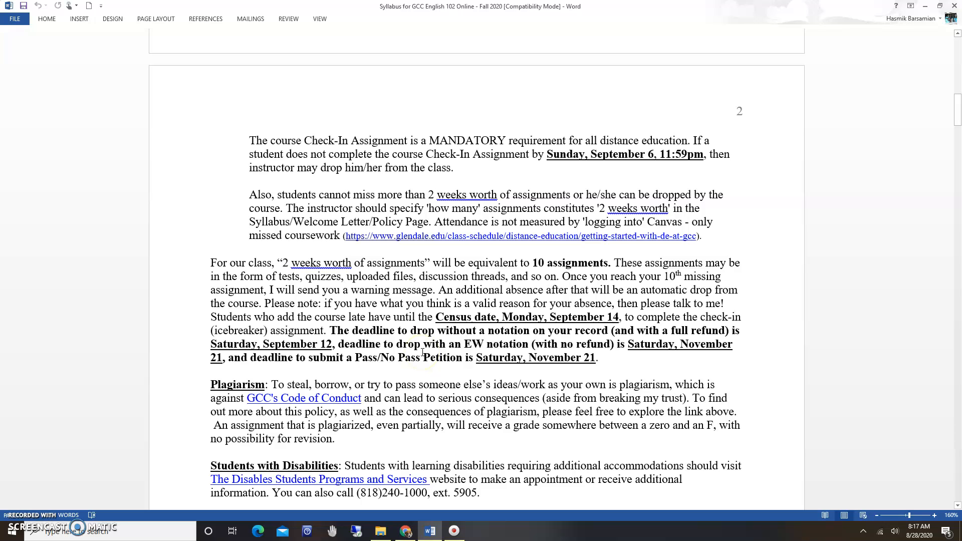
Scroll to page 2's Check-In Assignment requirement and 10-assignment drop policy
scroll("down", 3)
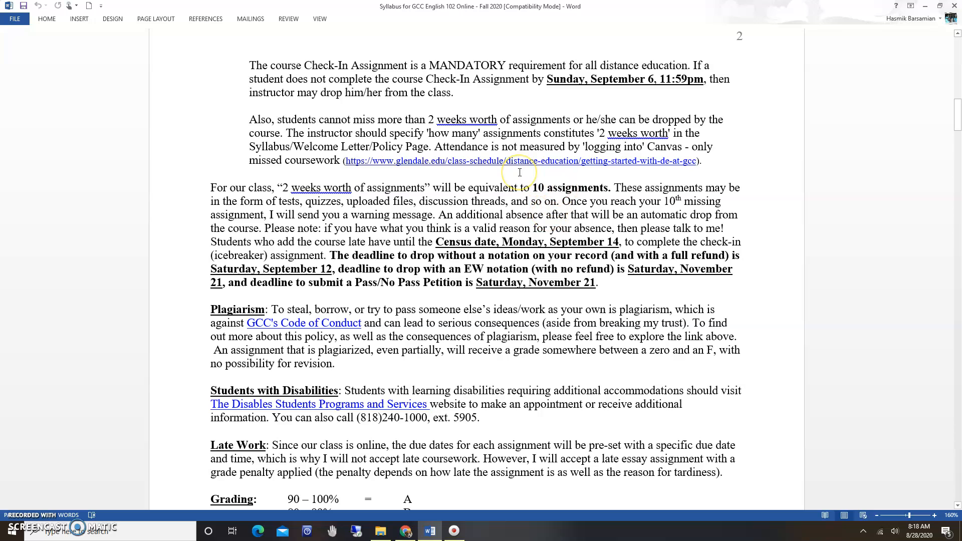
mouse_move(563, 202)
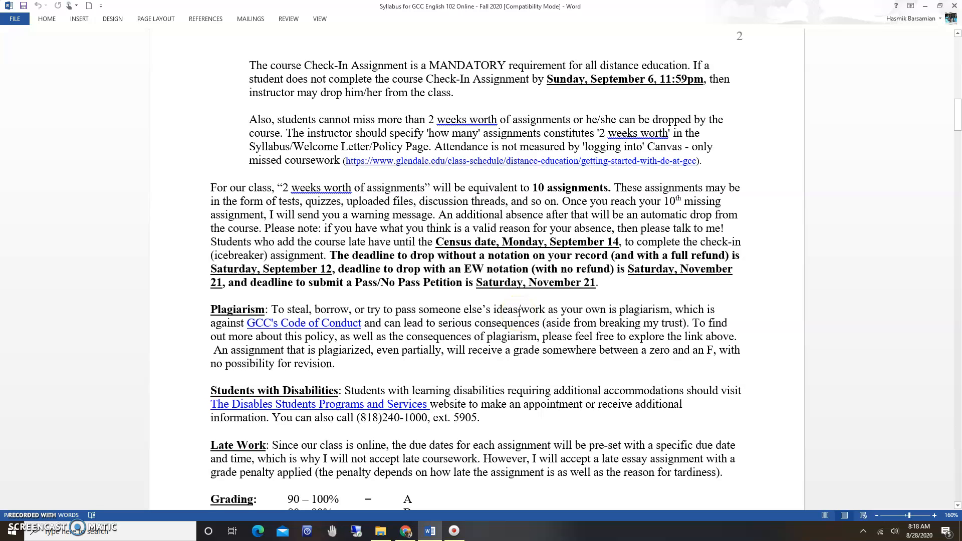
scroll("down", 3)
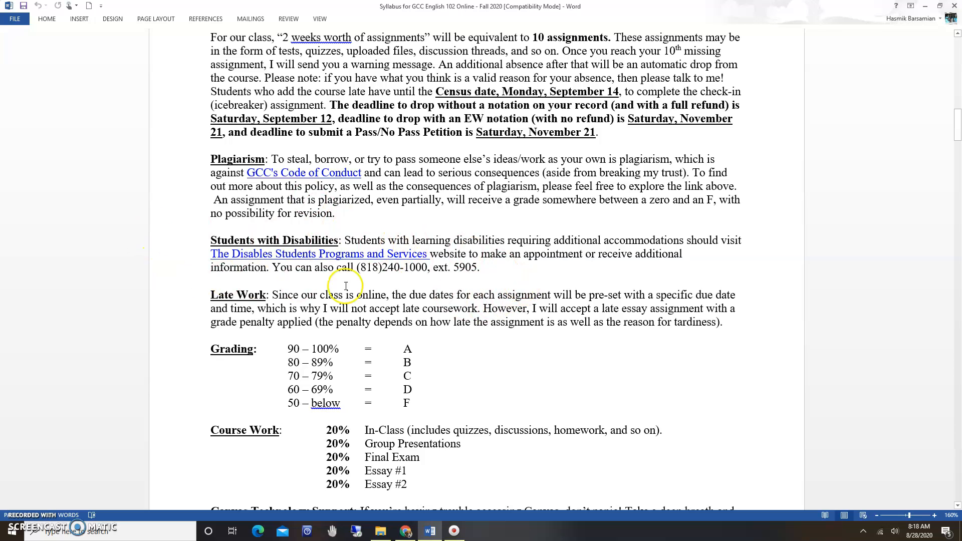
mouse_move(477, 285)
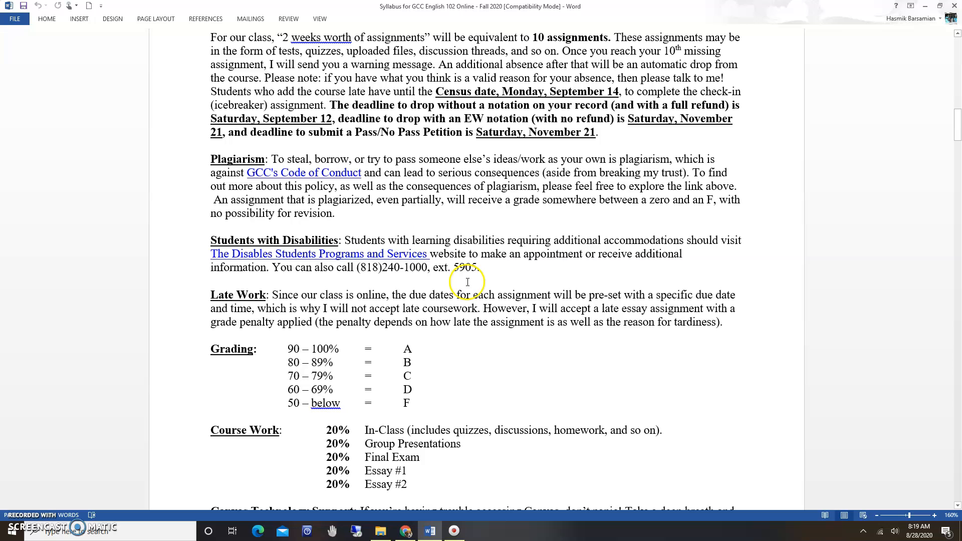
mouse_move(325, 258)
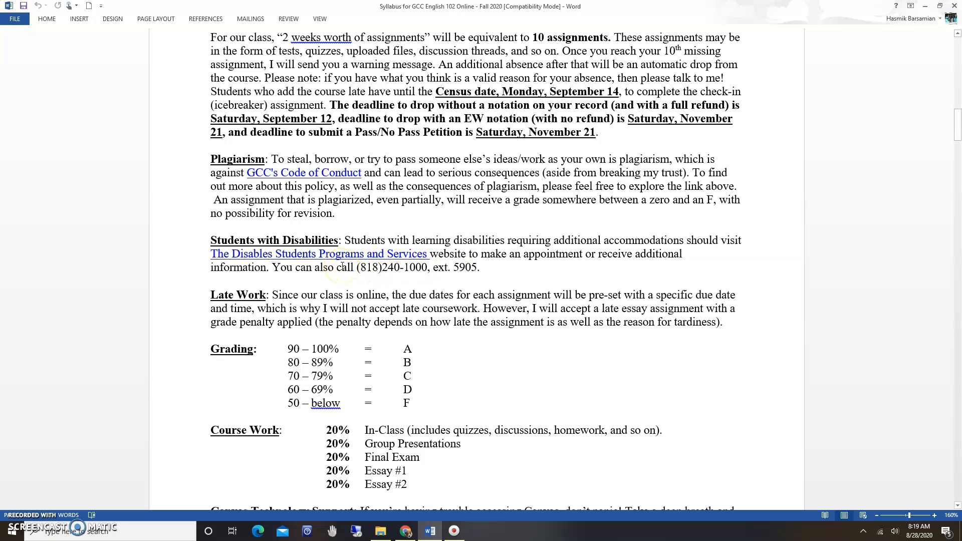
Scroll down through Plagiarism, Late Work and Grading to the Course Work section
scroll("down", 3)
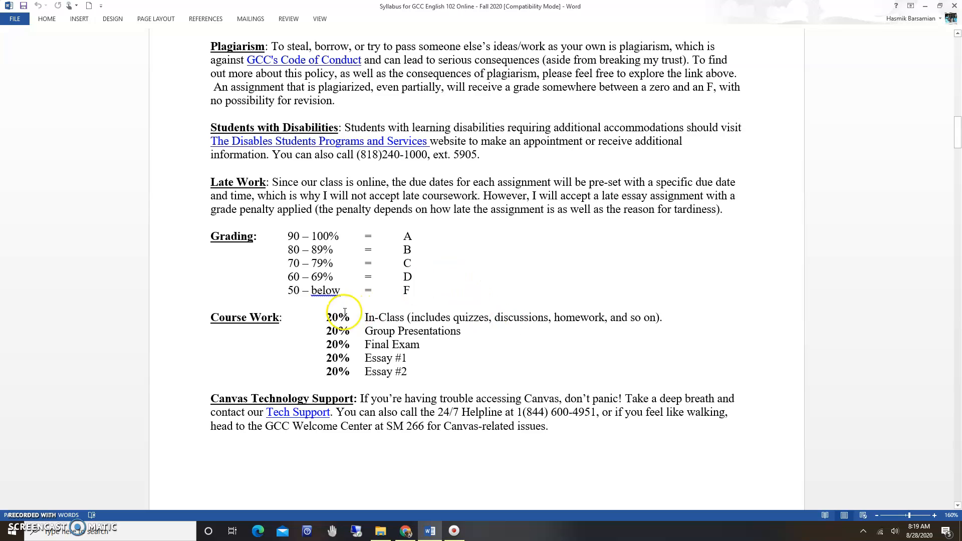
Select the '20% In-Class (includes quizzes, discussions, homework, and so on).' line
left_click_drag(325, 317, 552, 321)
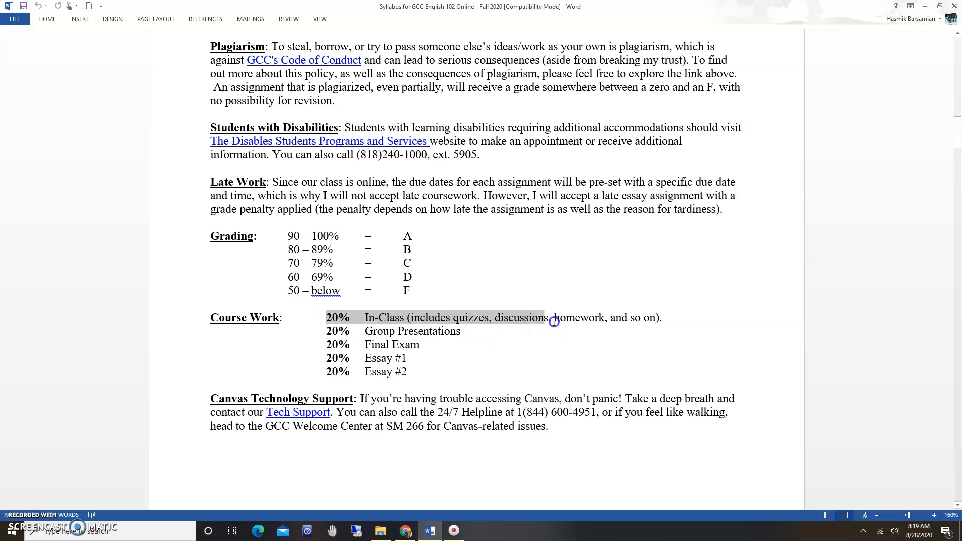
left_click_drag(552, 321, 662, 317)
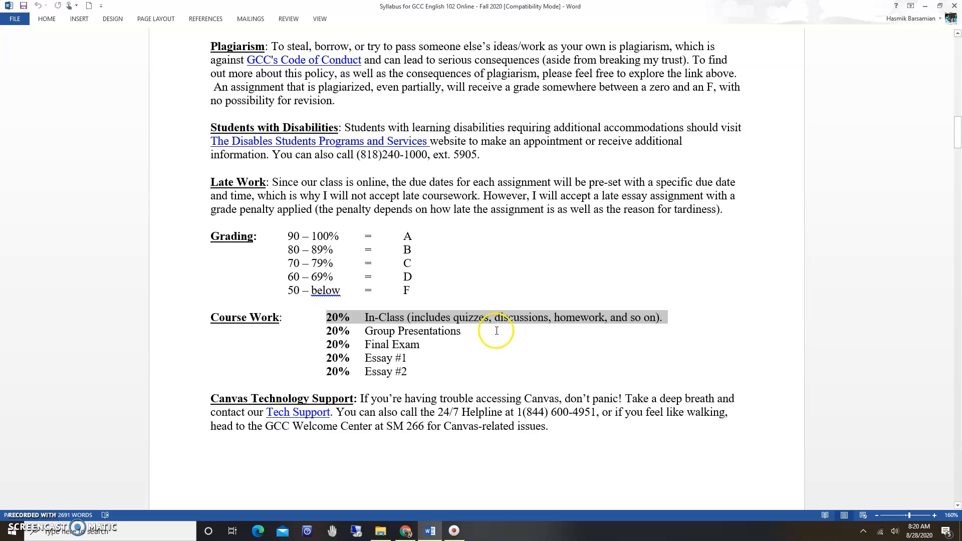
Scroll past Canvas Technology Support to the start of the class schedule on page 3
scroll("down", 3)
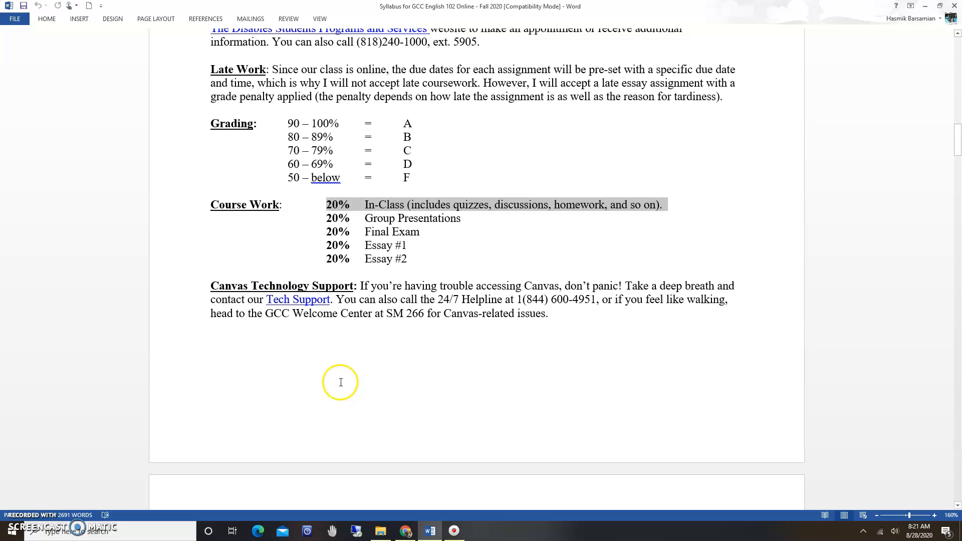
mouse_move(580, 300)
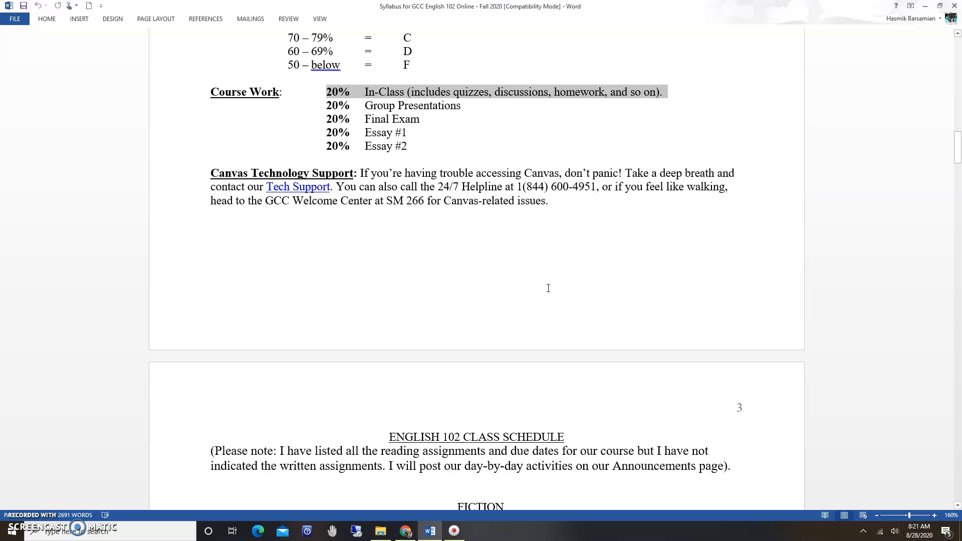
Scroll through the class schedule from Week 1 to Week 15 and the final exam
scroll("down", 3)
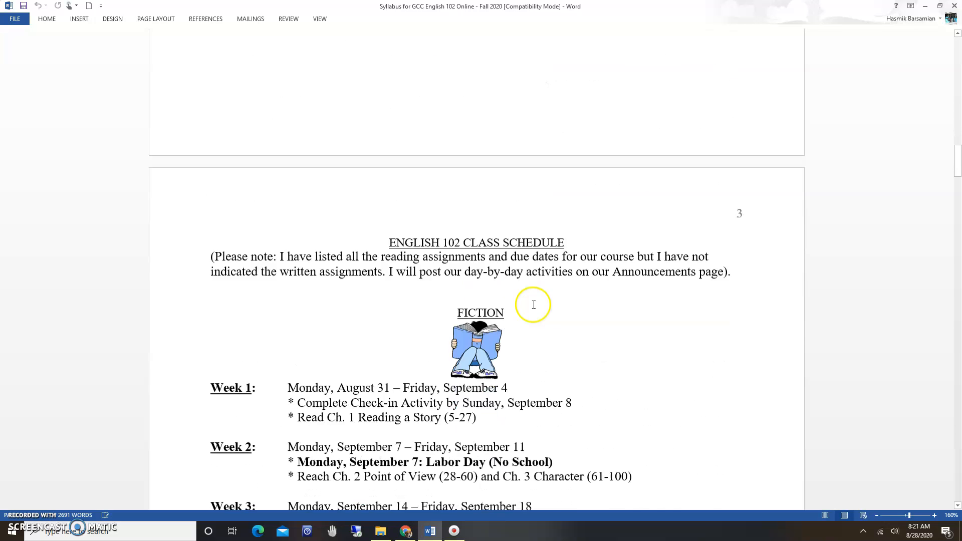
scroll("down", 3)
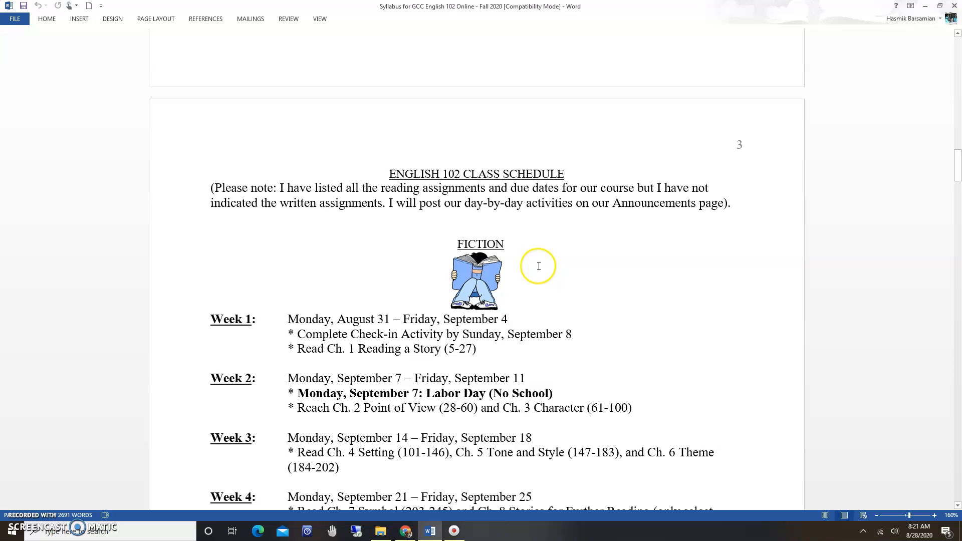
scroll("down", 3)
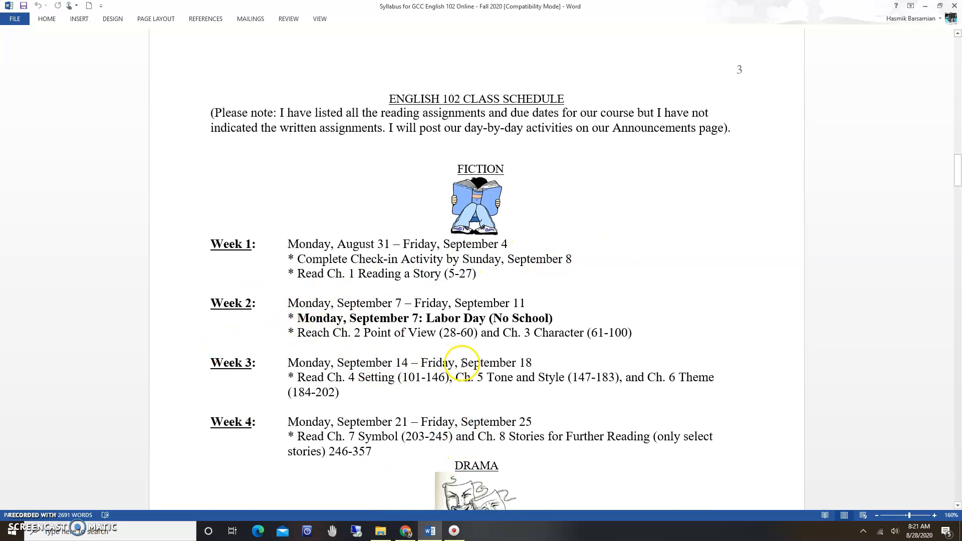
scroll("down", 3)
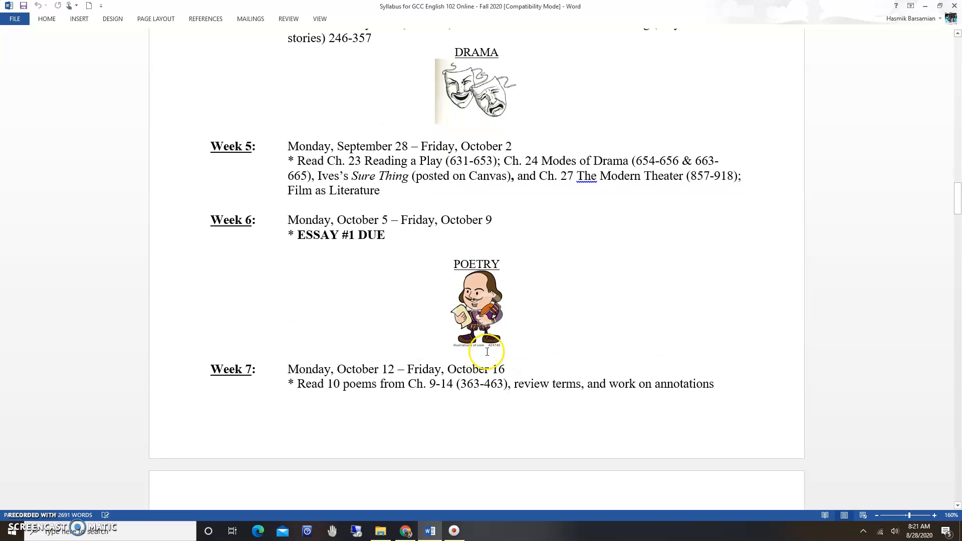
scroll("down", 3)
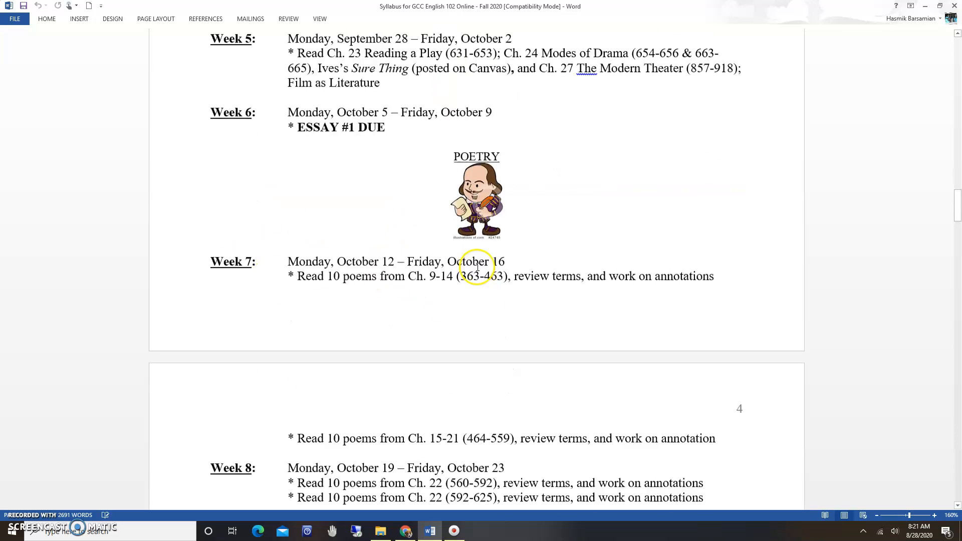
scroll("down", 3)
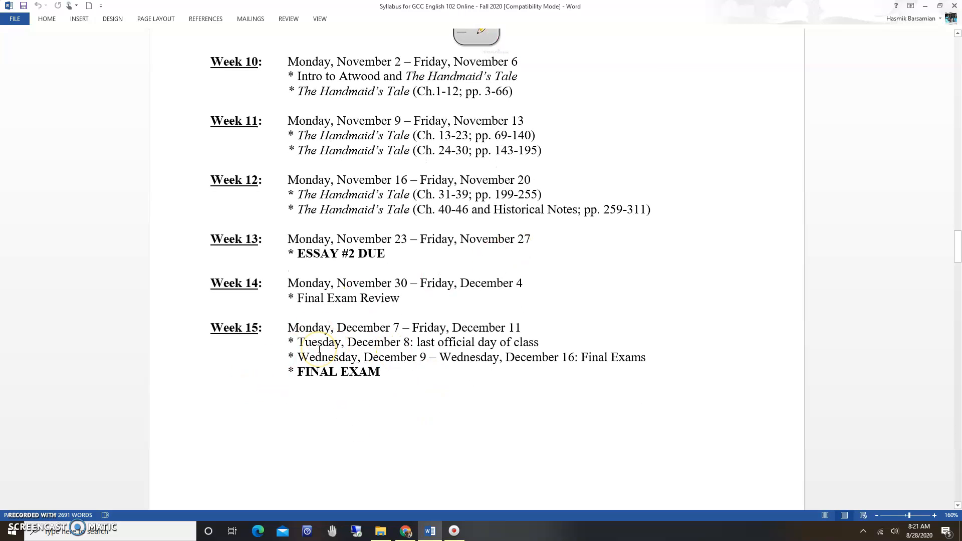
mouse_move(435, 375)
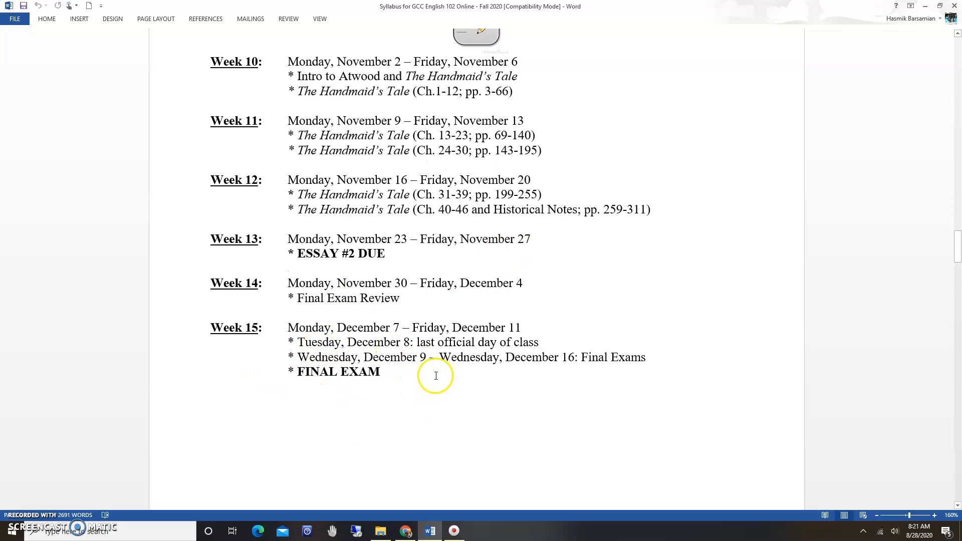
Scroll past citation, interpretation and evidence handouts to the PL grammar comment code
scroll("down", 3)
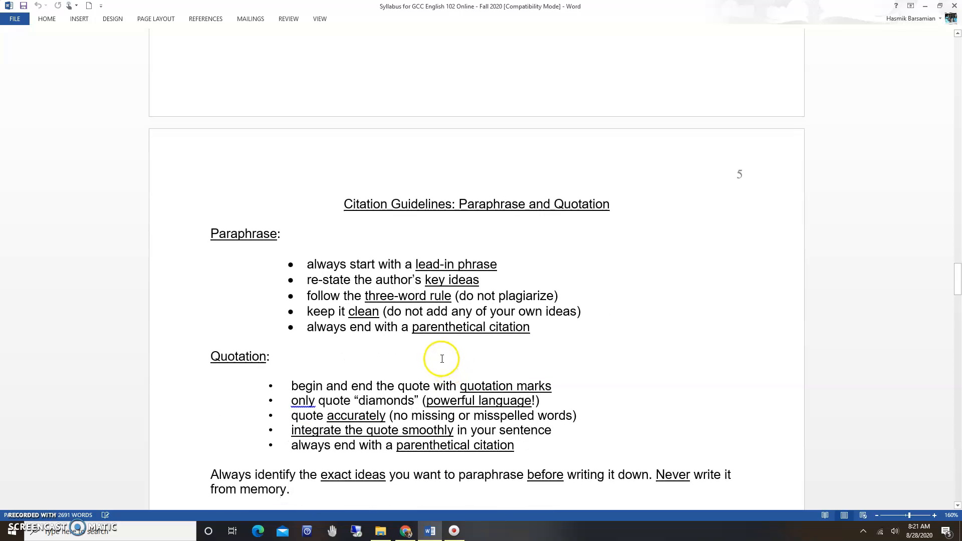
scroll("down", 3)
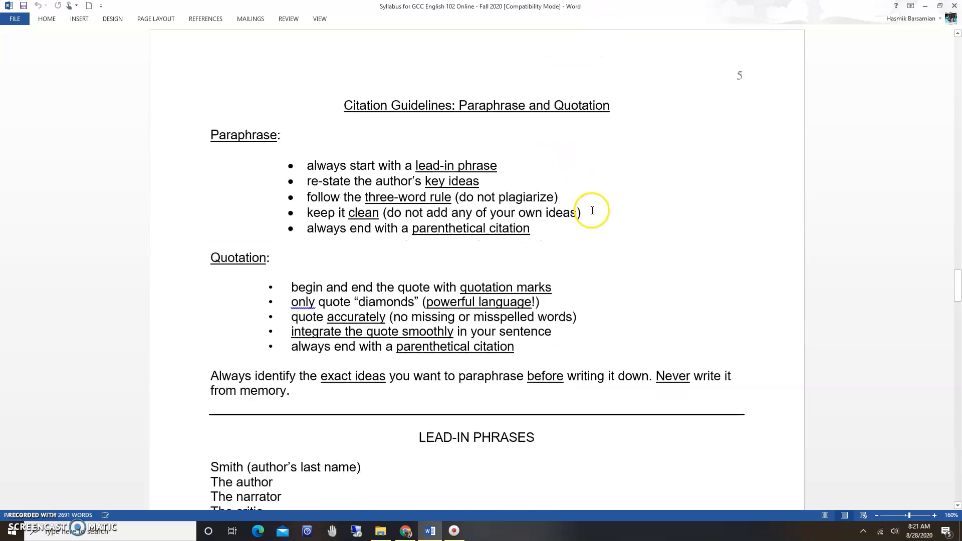
scroll("down", 3)
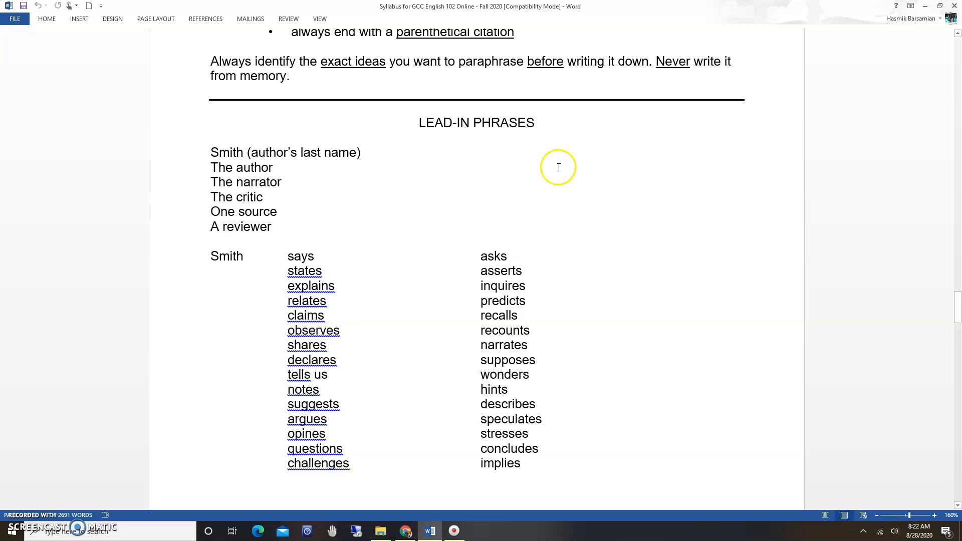
scroll("down", 3)
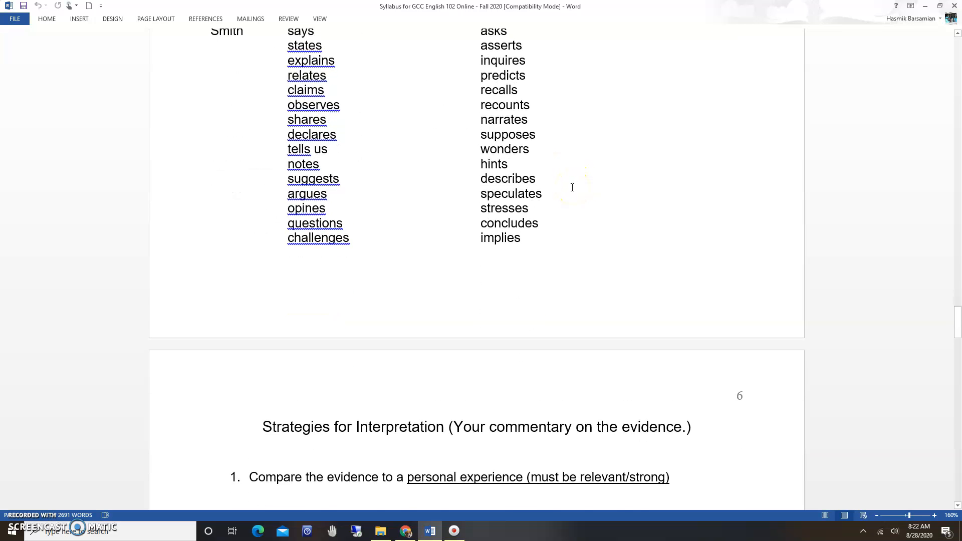
scroll("down", 3)
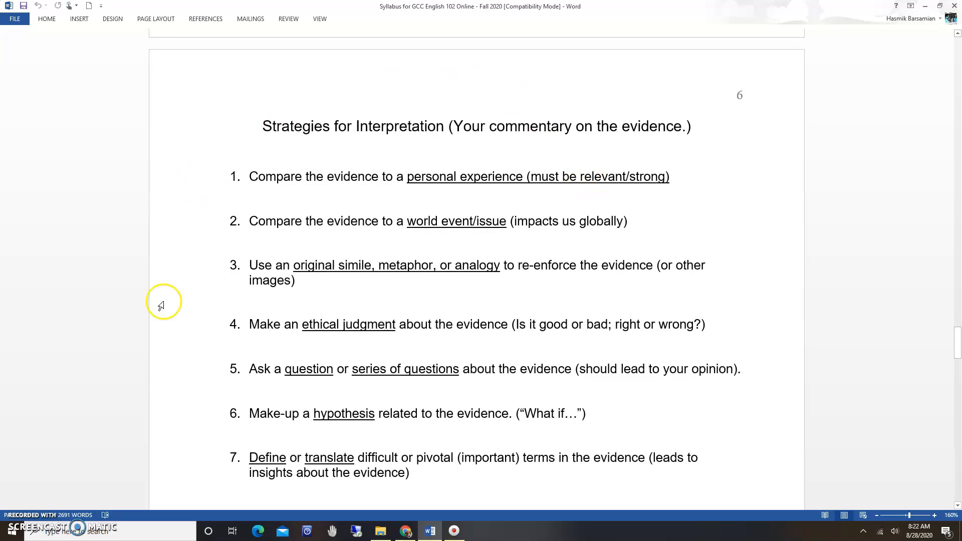
scroll("down", 3)
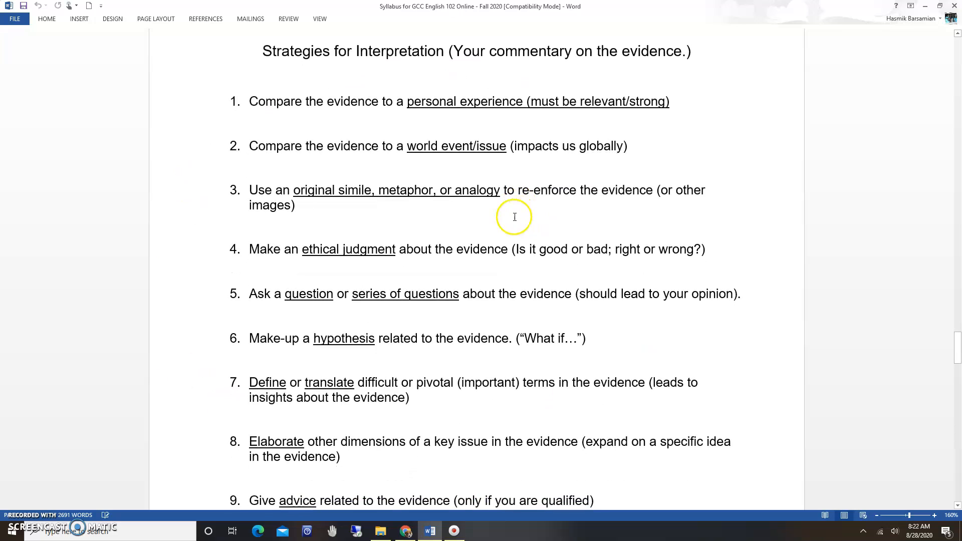
scroll("down", 3)
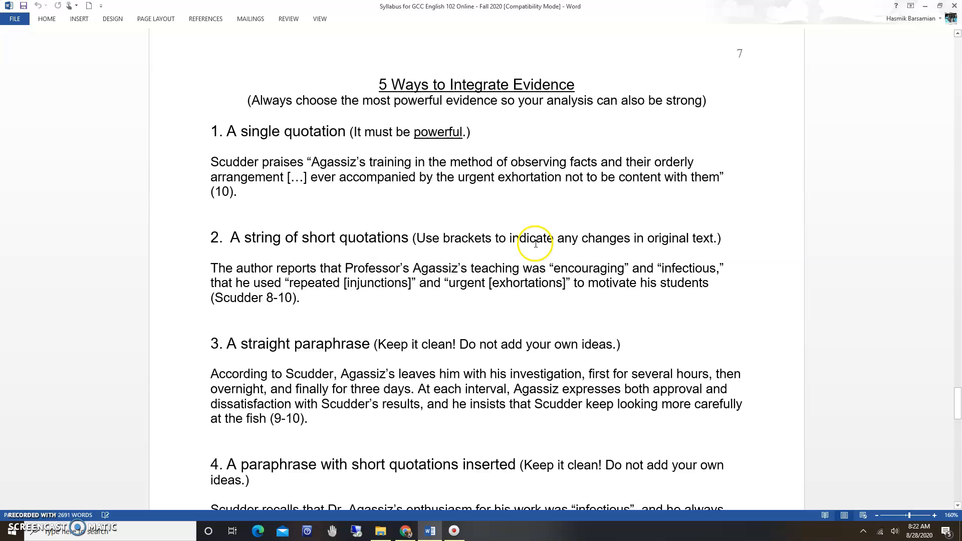
mouse_move(580, 363)
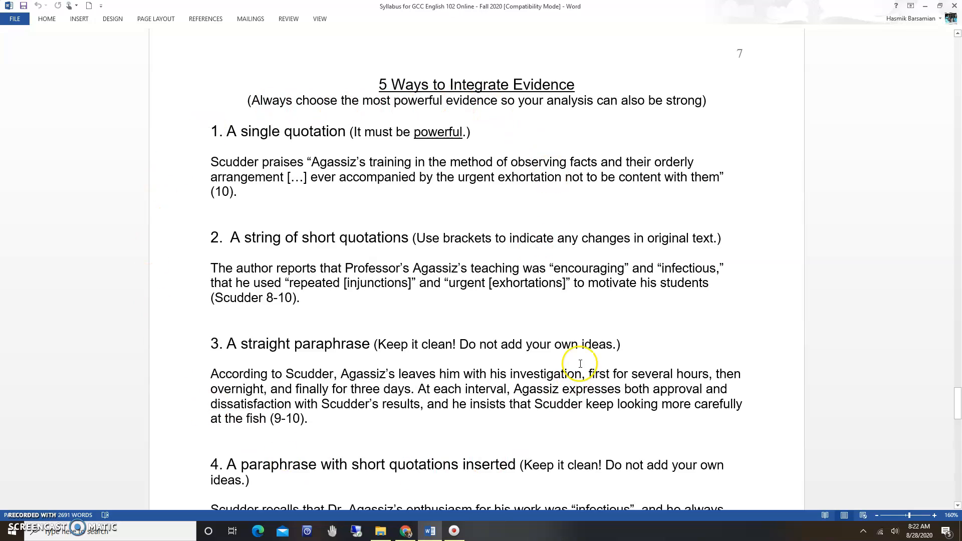
scroll("down", 3)
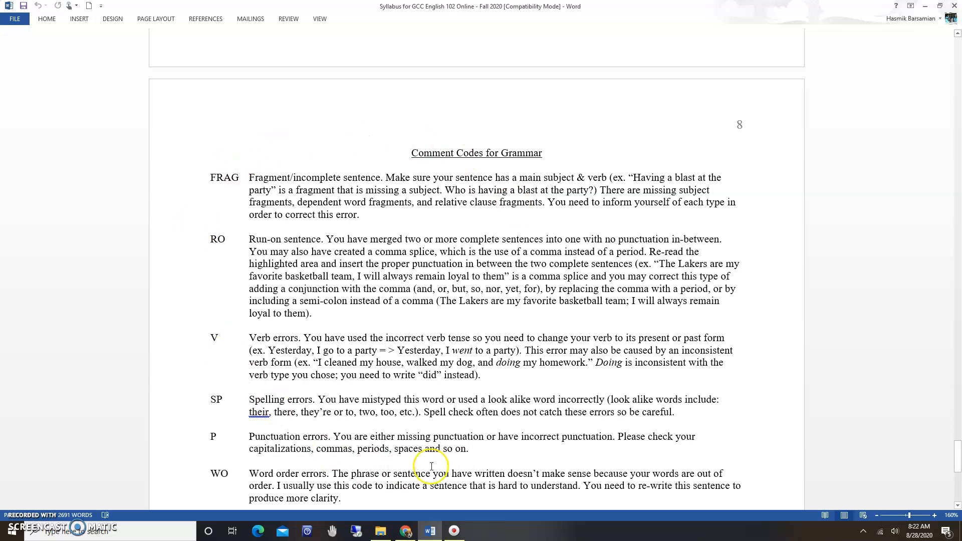
mouse_move(520, 445)
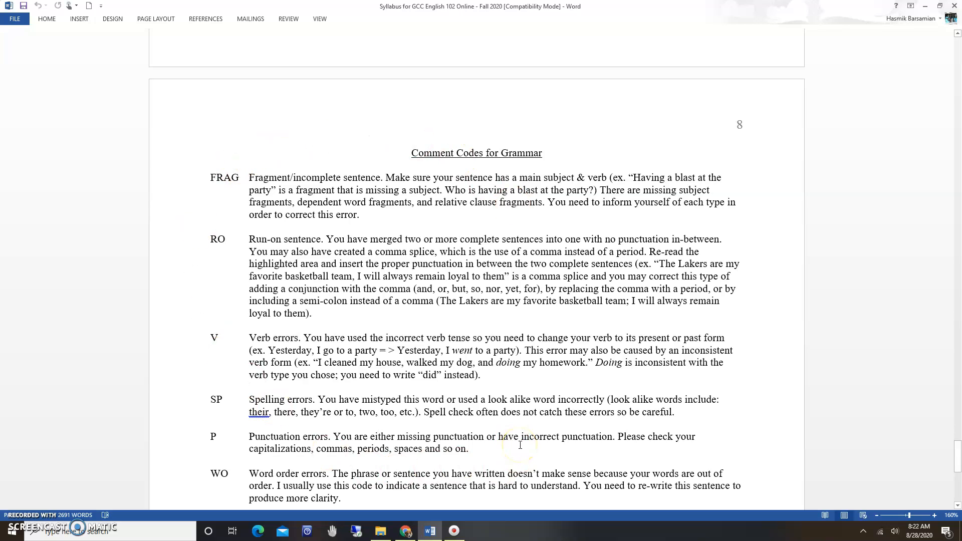
scroll("down", 3)
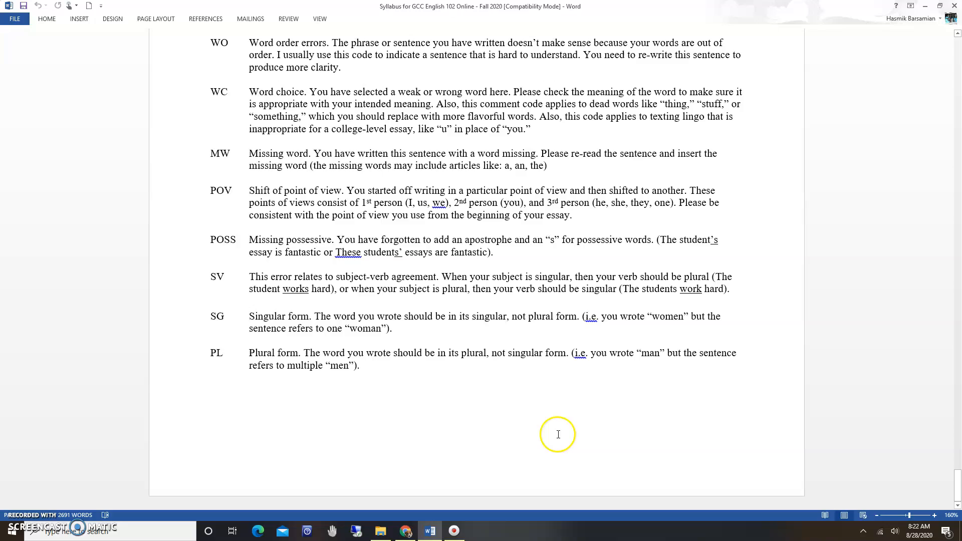